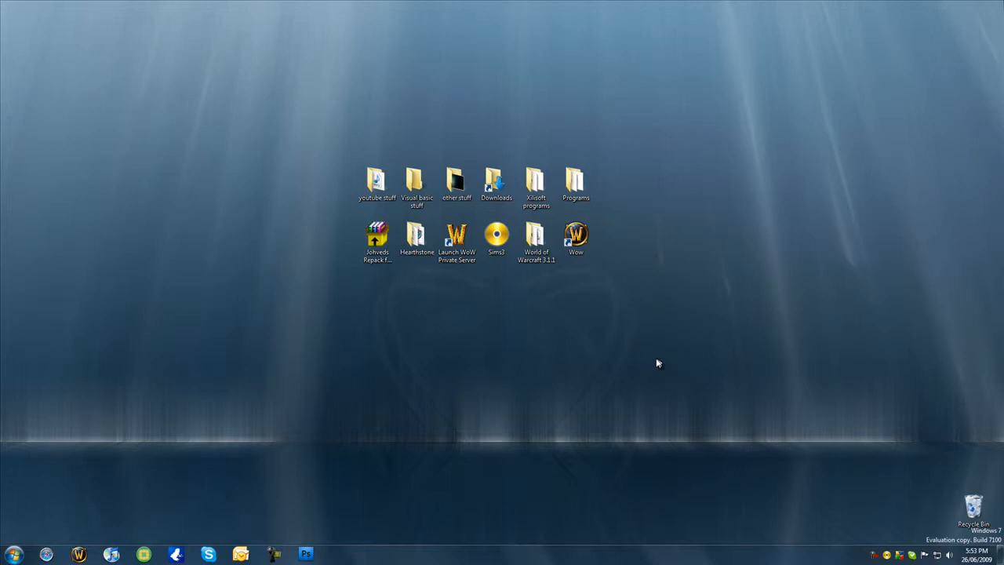
Launch Microsoft Visual Basic 2008 Express Edition from the Start menu
{"action": "left_click", "coordinate": [13, 555]}
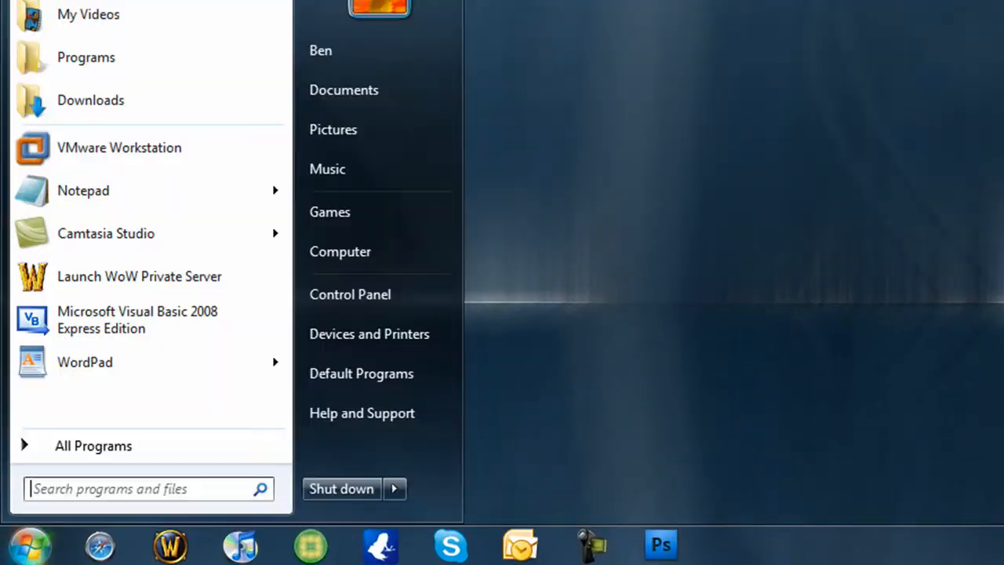
{"action": "left_click", "coordinate": [138, 321]}
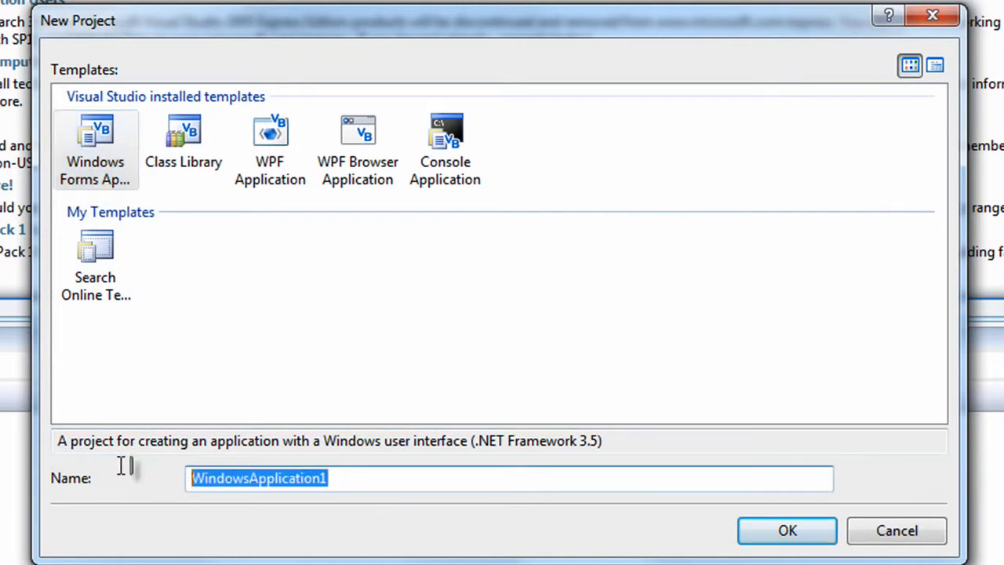
{"action": "mouse_move", "coordinate": [120, 474]}
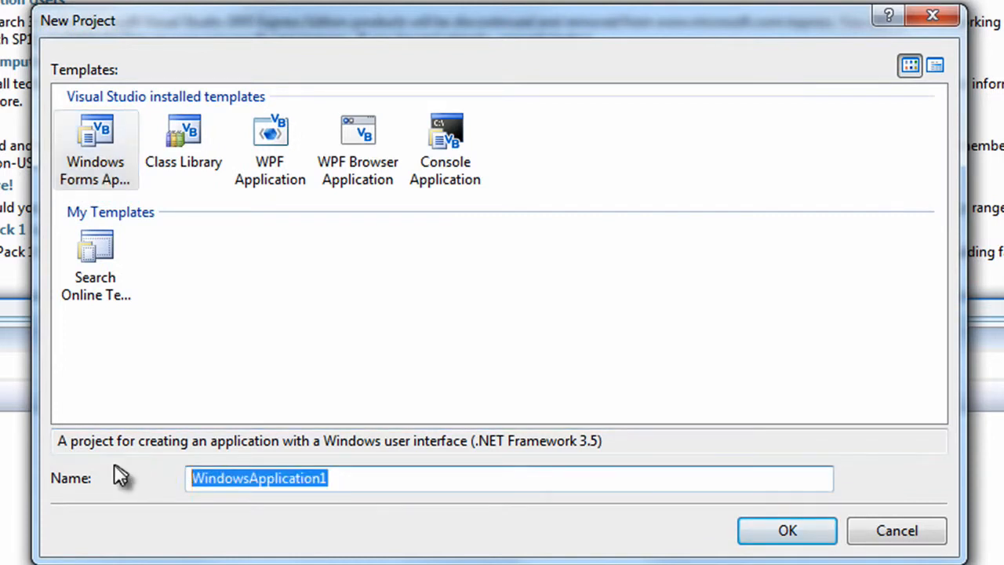
Create a Windows Forms Application project named 'hello world'
{"action": "type", "text": "hello worl"}
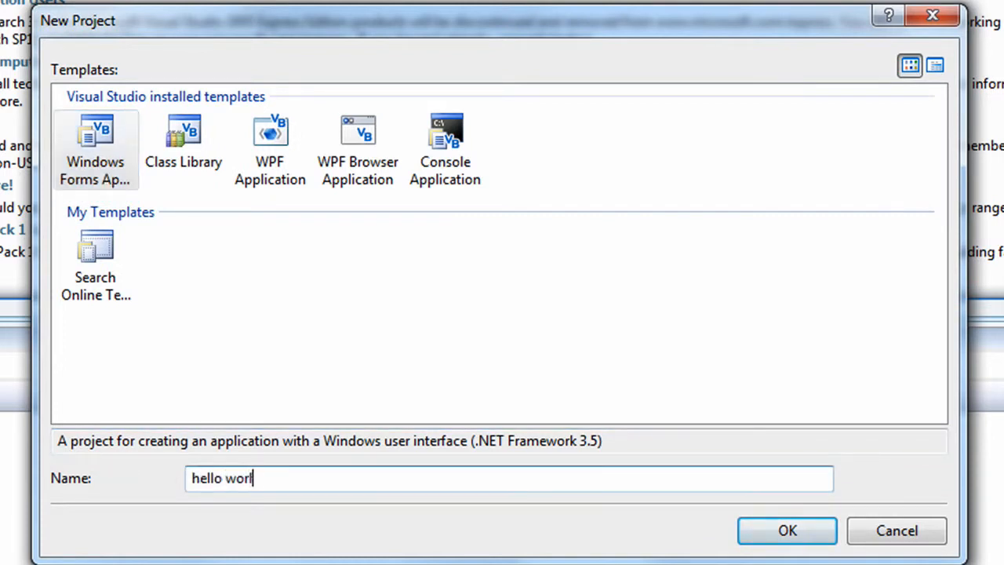
{"action": "left_click", "coordinate": [788, 531]}
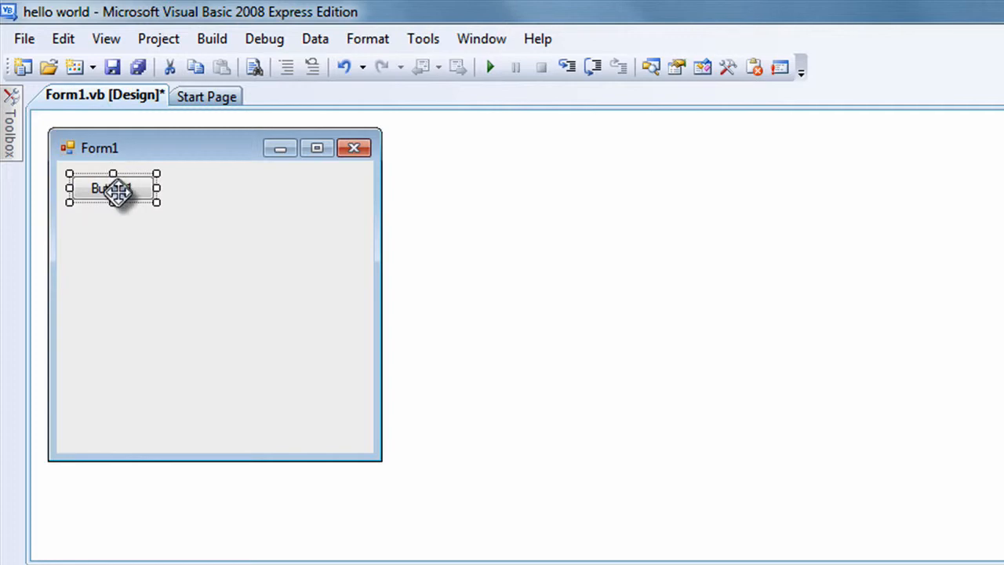
Open the Button1_Click event handler from the Form1 designer
{"action": "double_click", "coordinate": [113, 189]}
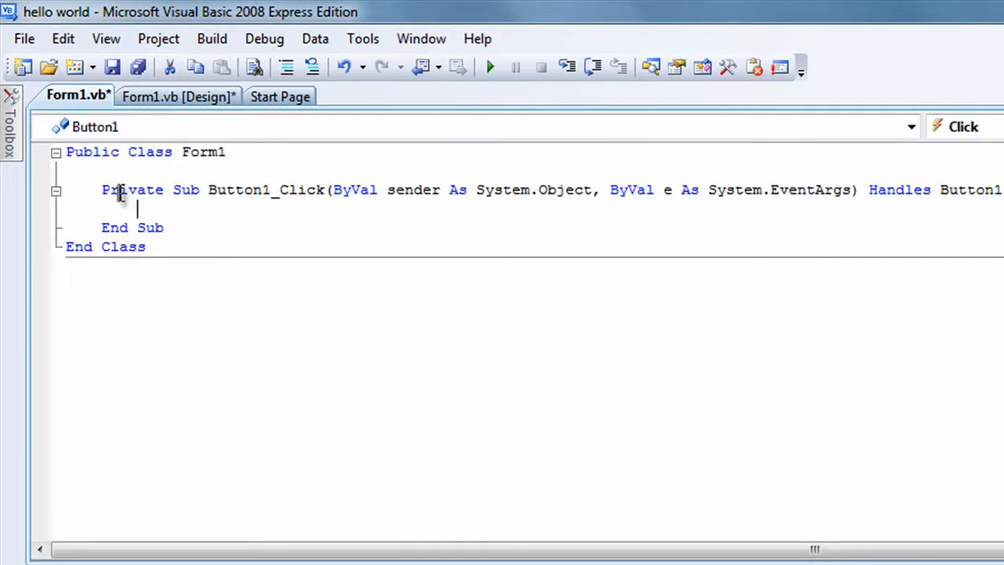
Add MsgBox("hello world") to Button1_Click and start the application
{"action": "type", "text": "msgbox"}
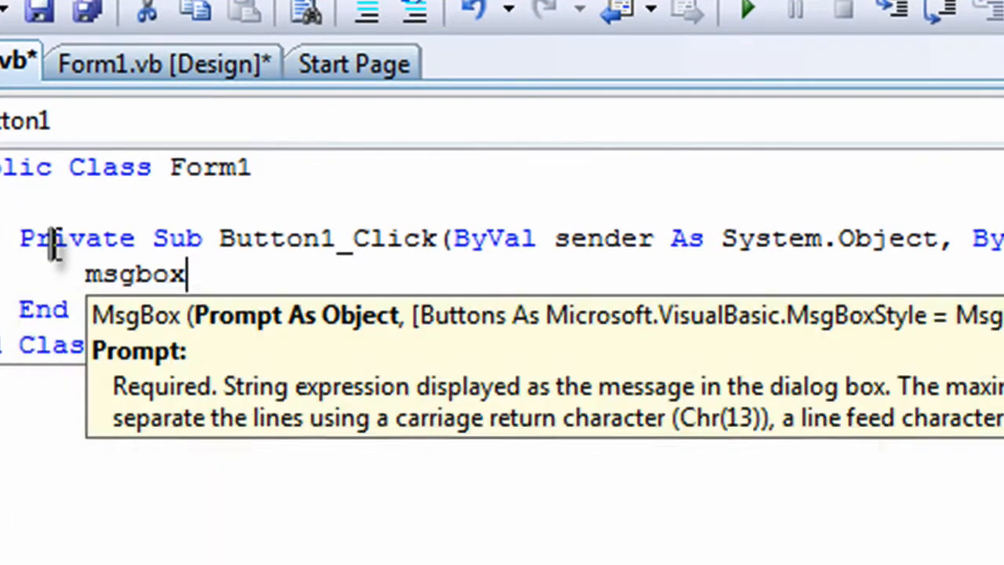
{"action": "type", "text": "(\""}
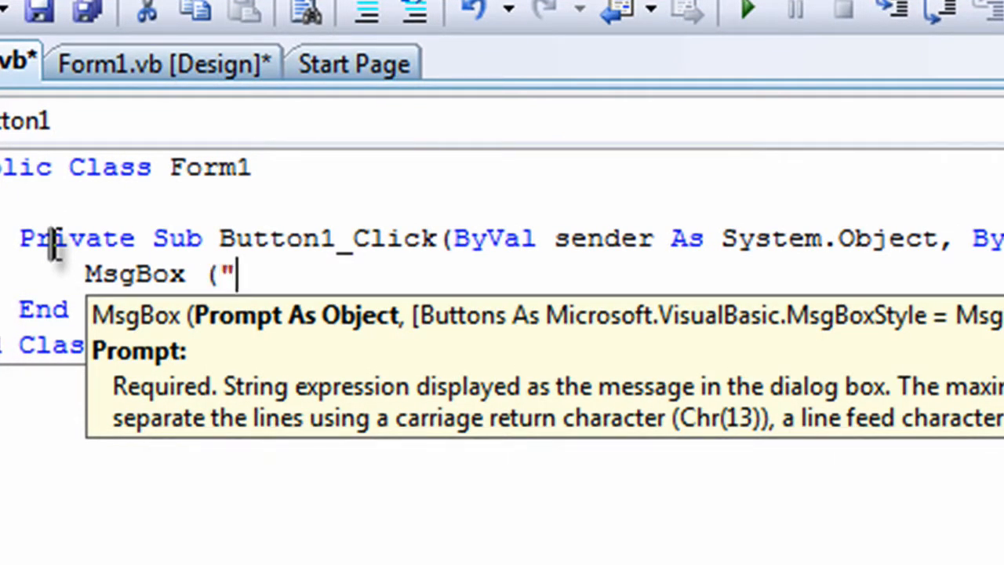
{"action": "type", "text": "hello wo"}
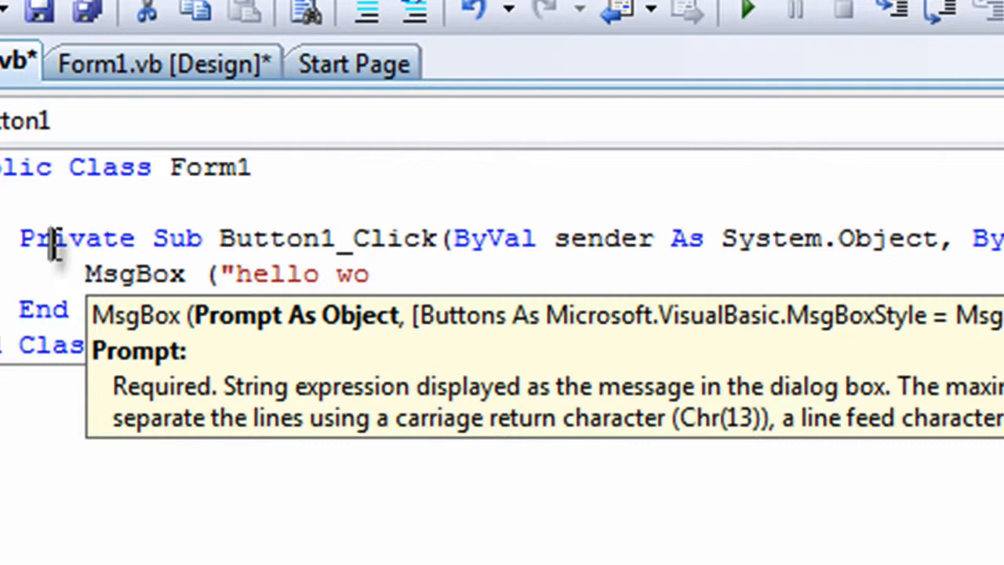
{"action": "type", "text": "rld\")"}
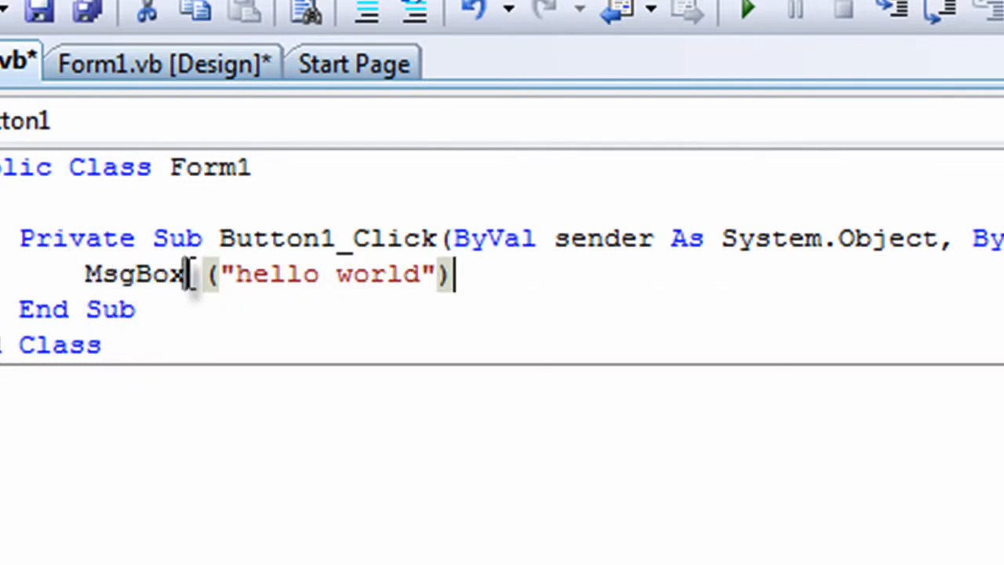
{"action": "left_click", "coordinate": [415, 274]}
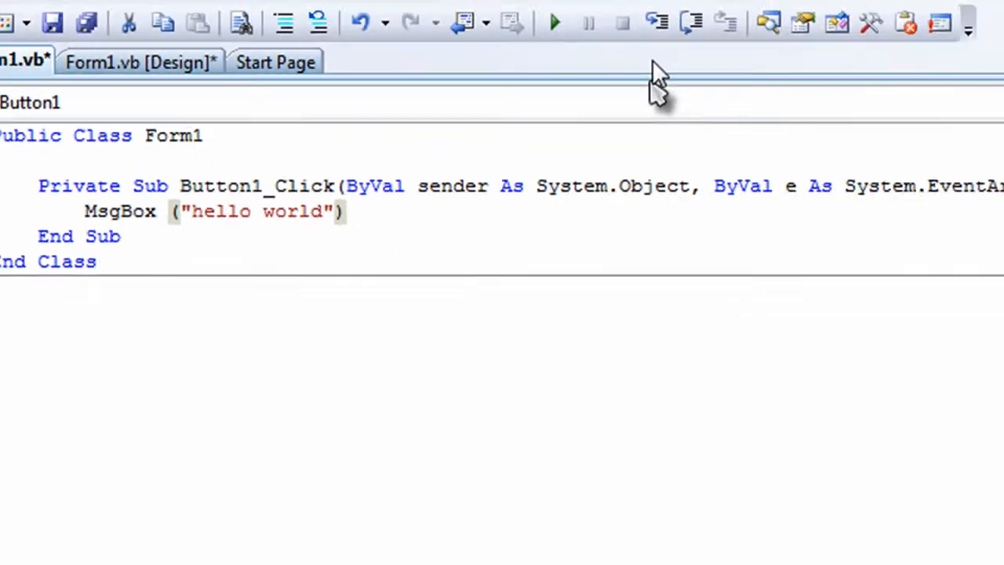
{"action": "left_click", "coordinate": [552, 22]}
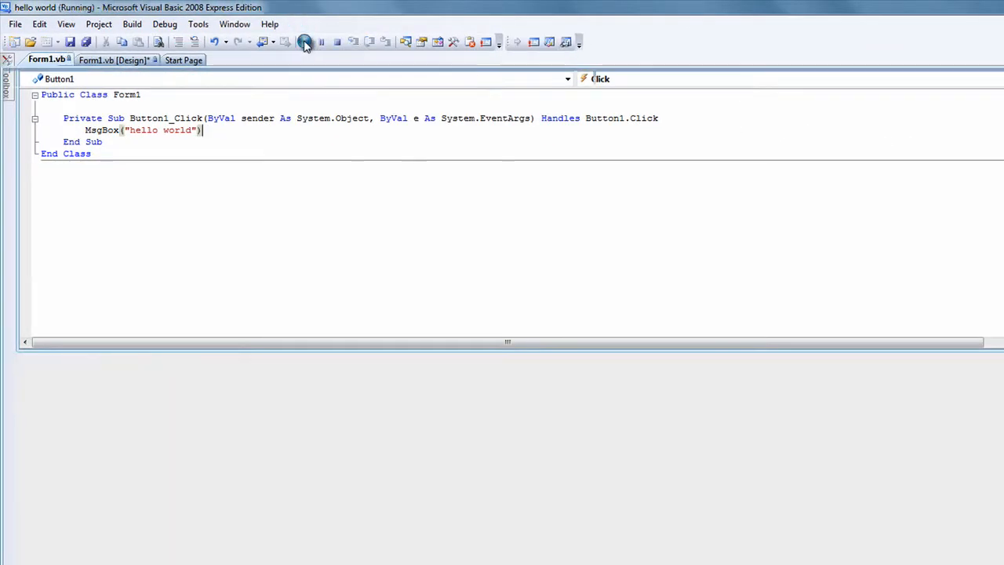
Press Button1 on the running form and dismiss the 'hello world' message box
{"action": "left_click", "coordinate": [304, 41]}
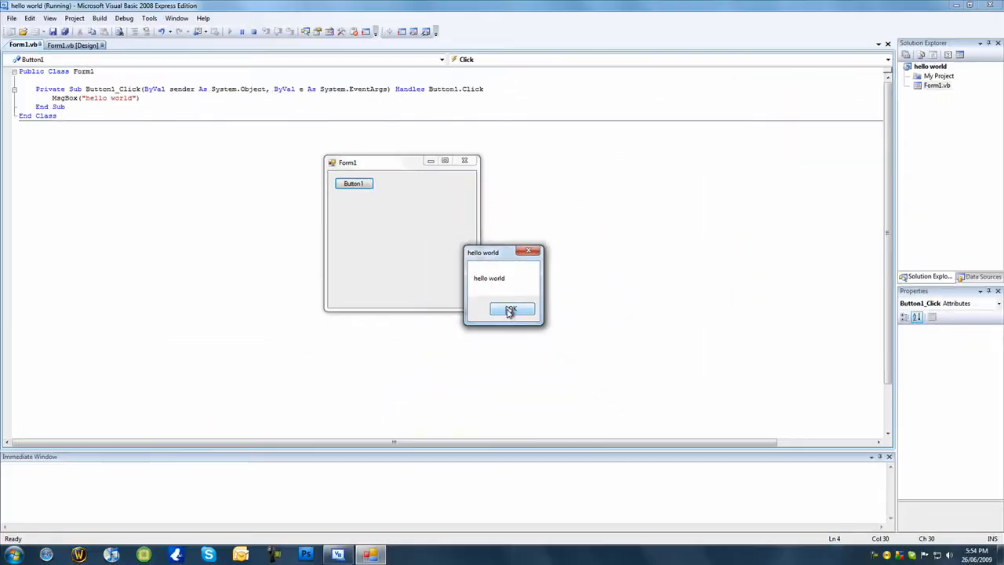
{"action": "left_click", "coordinate": [511, 307]}
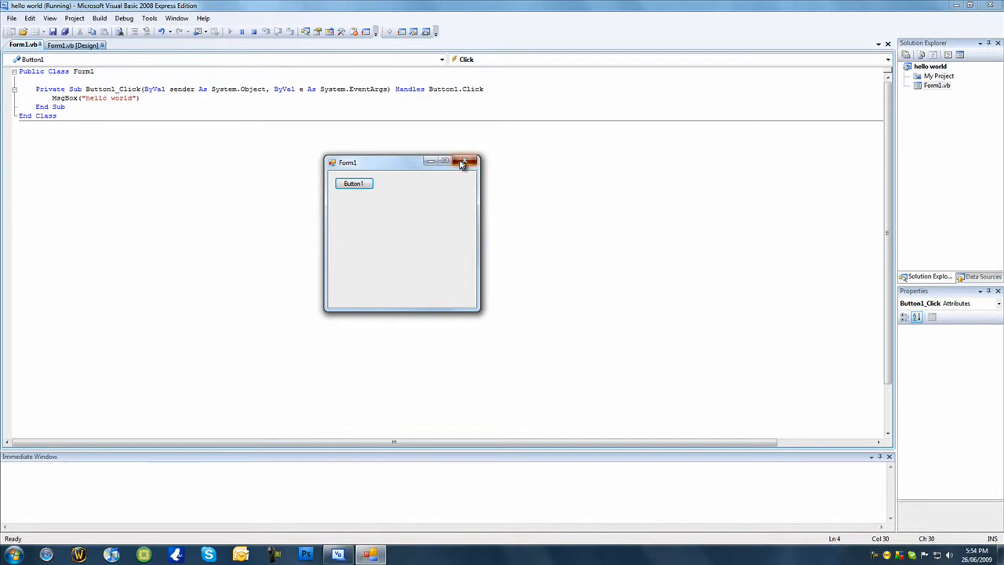
Close the running form, then save and close the hello world project
{"action": "left_click", "coordinate": [465, 161]}
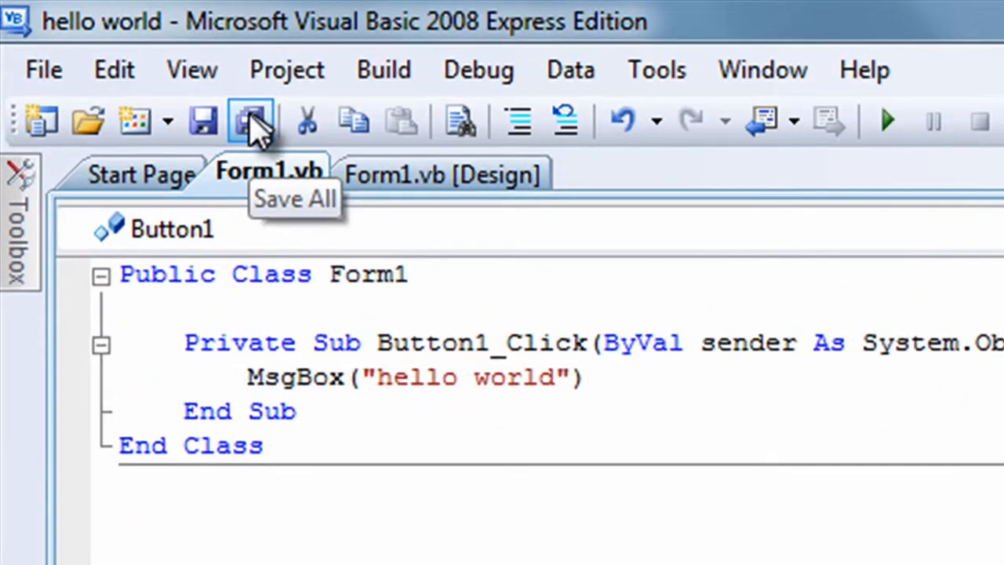
{"action": "mouse_move", "coordinate": [251, 125]}
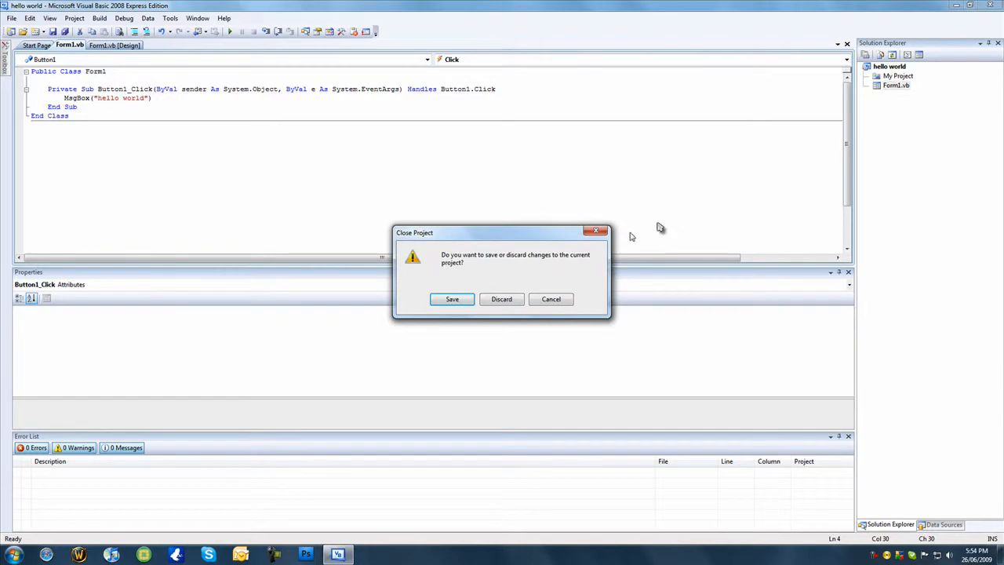
{"action": "left_click", "coordinate": [503, 298]}
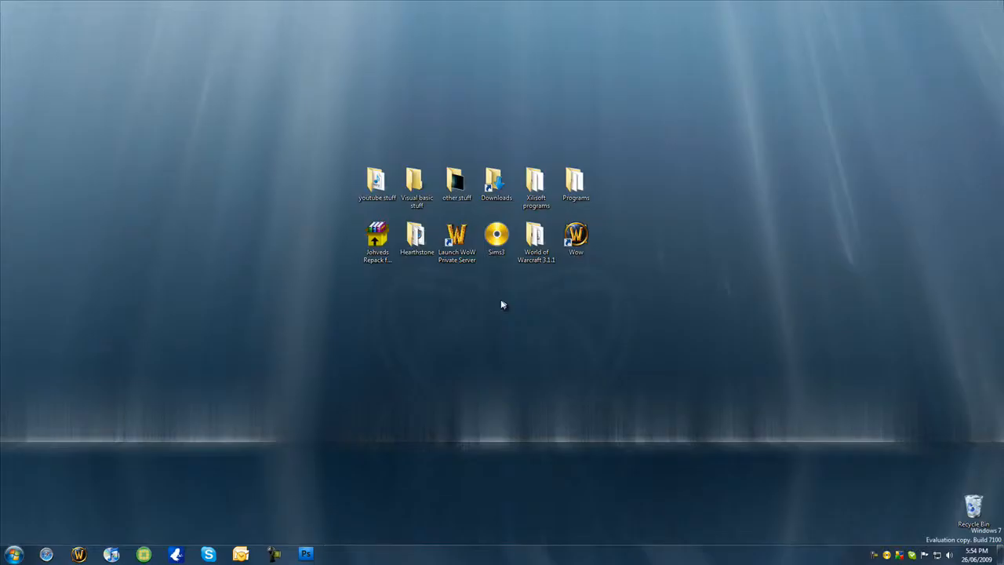